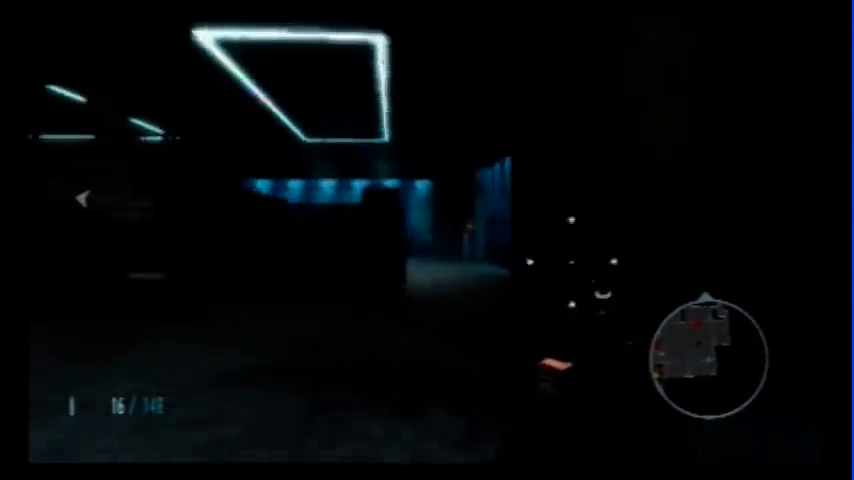
pyautogui.click(427, 240)
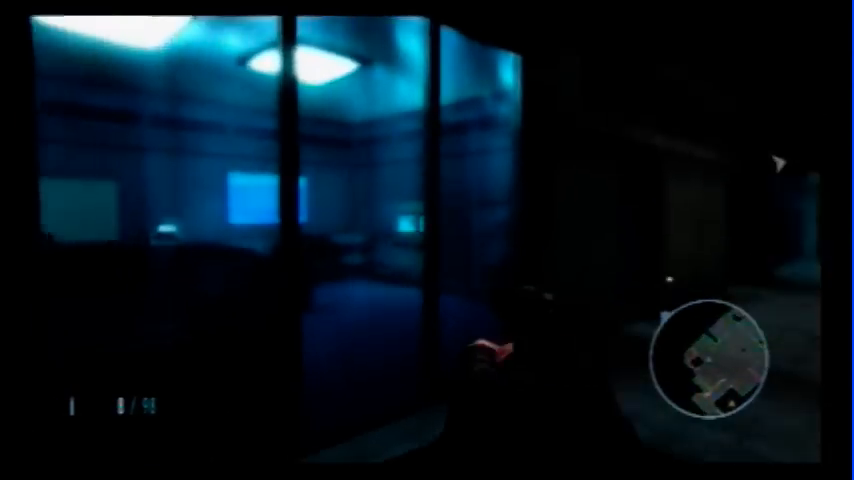
pyautogui.moveTo(427, 240)
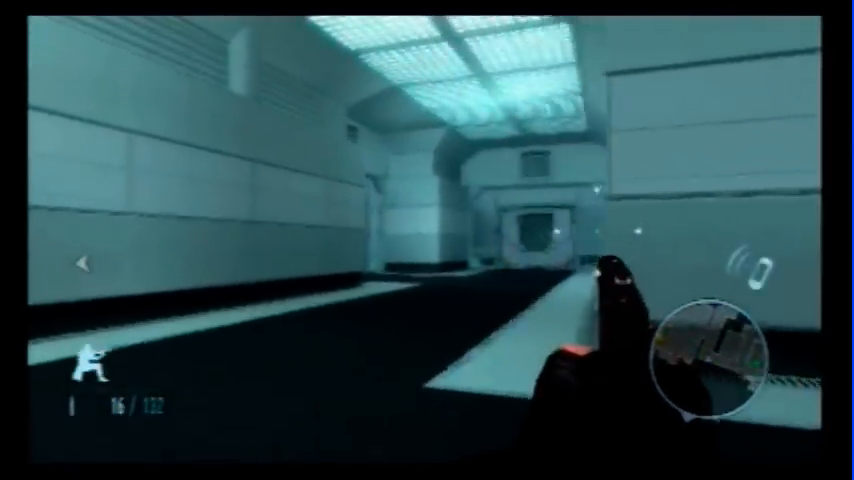
pyautogui.moveTo(427, 240)
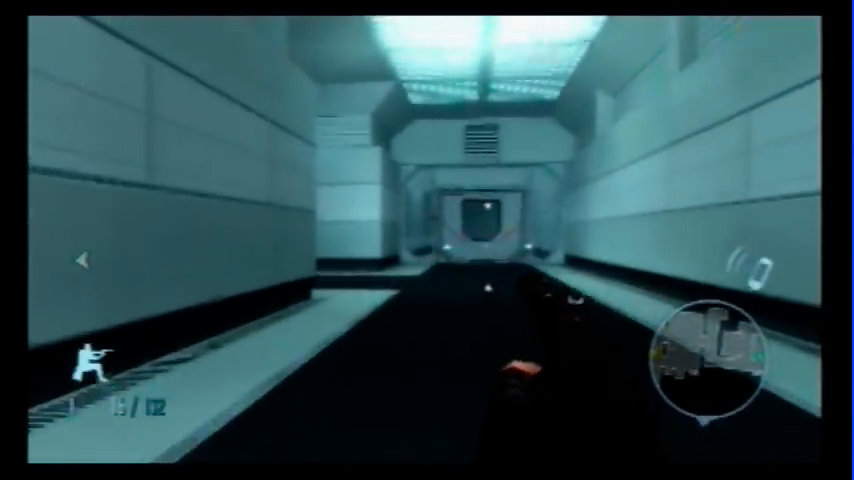